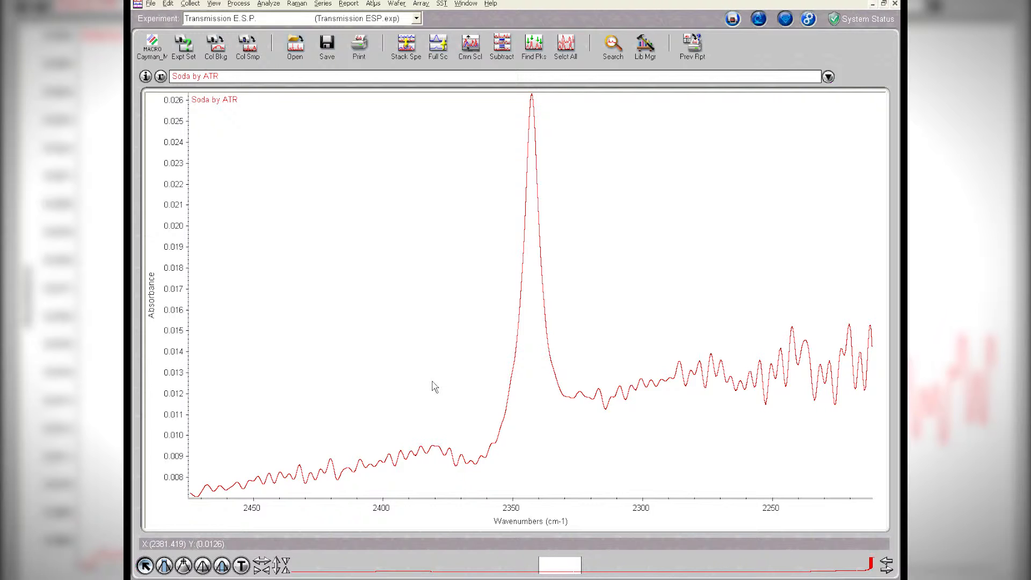
pyautogui.moveTo(457, 378)
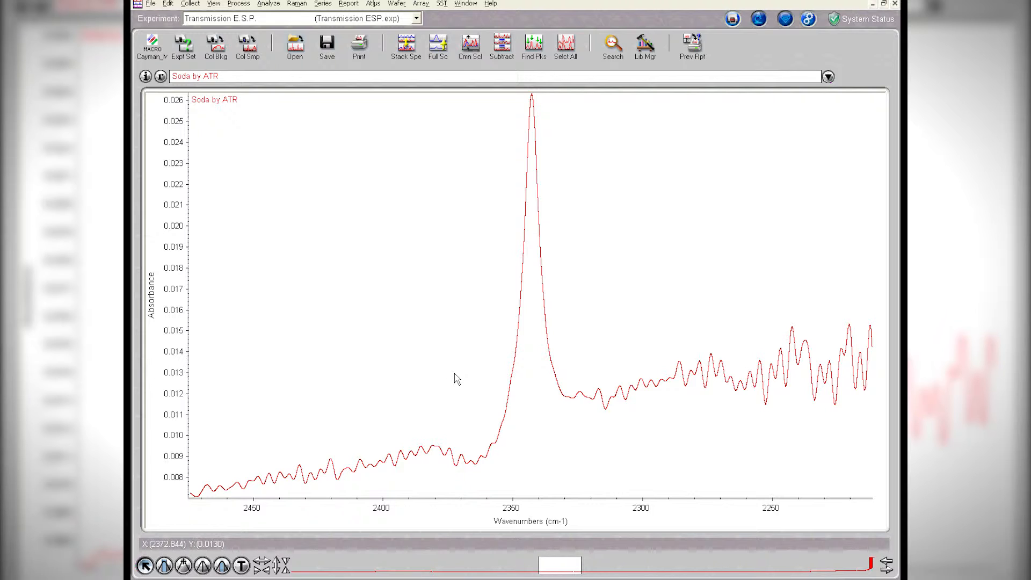
pyautogui.moveTo(487, 341)
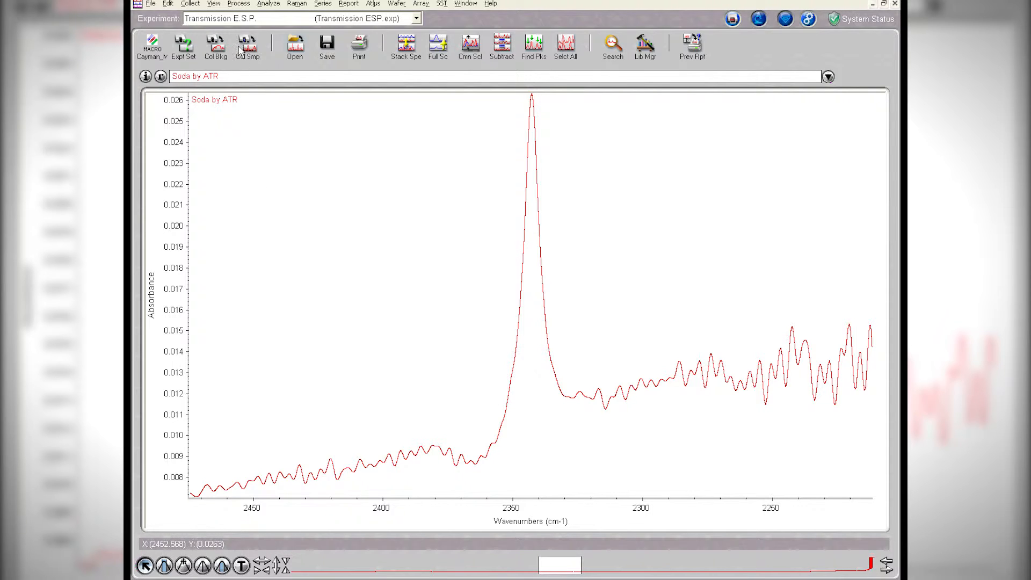
# Step: Bring up the Reprocess settings for Soda by ATR (resolution 4.0, Boxcar, Mertz)
pyautogui.click(238, 3)
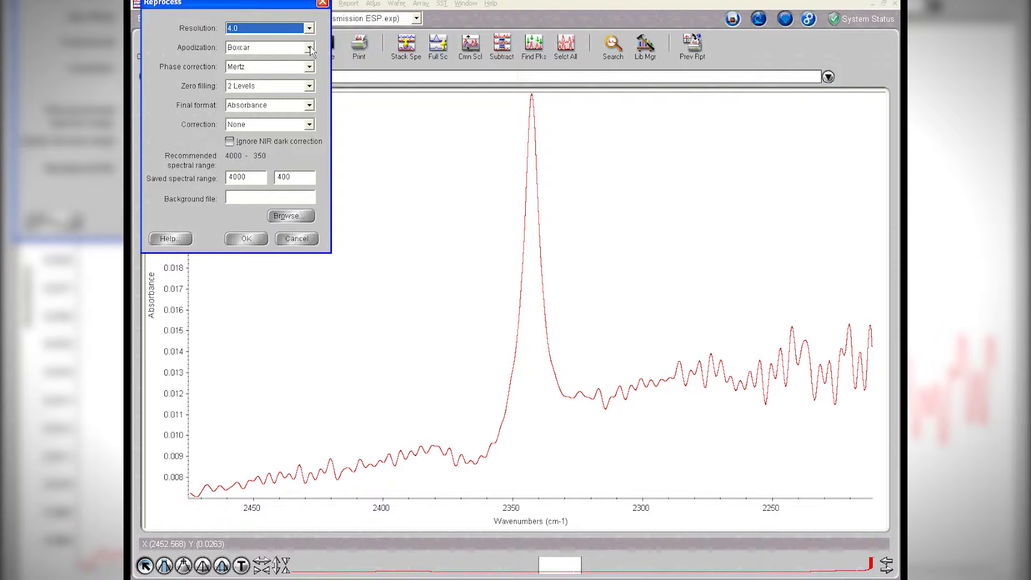
# Step: Choose a different apodization function to overlay a smoother reprocessed Soda by ATR trace
pyautogui.click(309, 47)
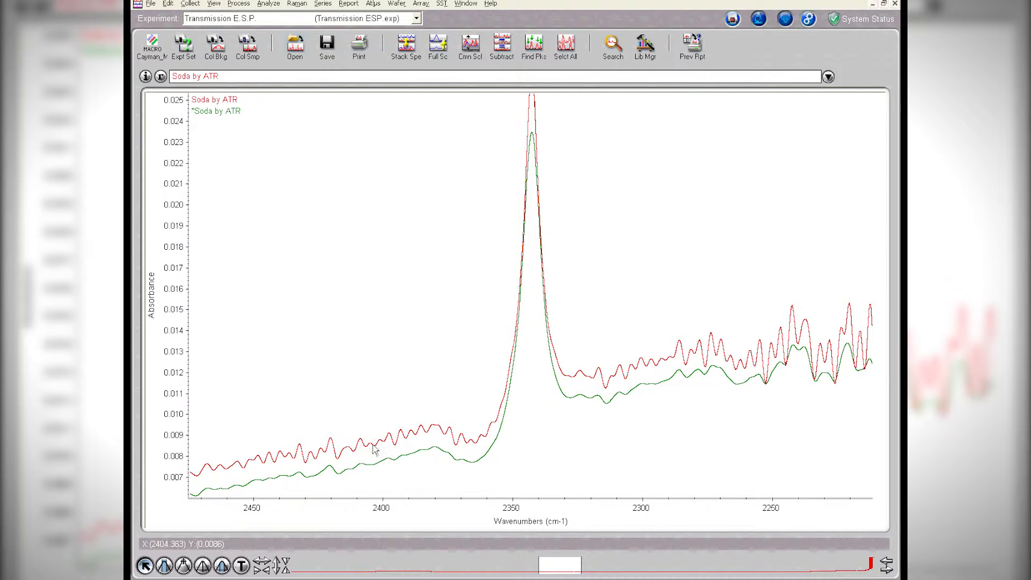
pyautogui.moveTo(471, 441)
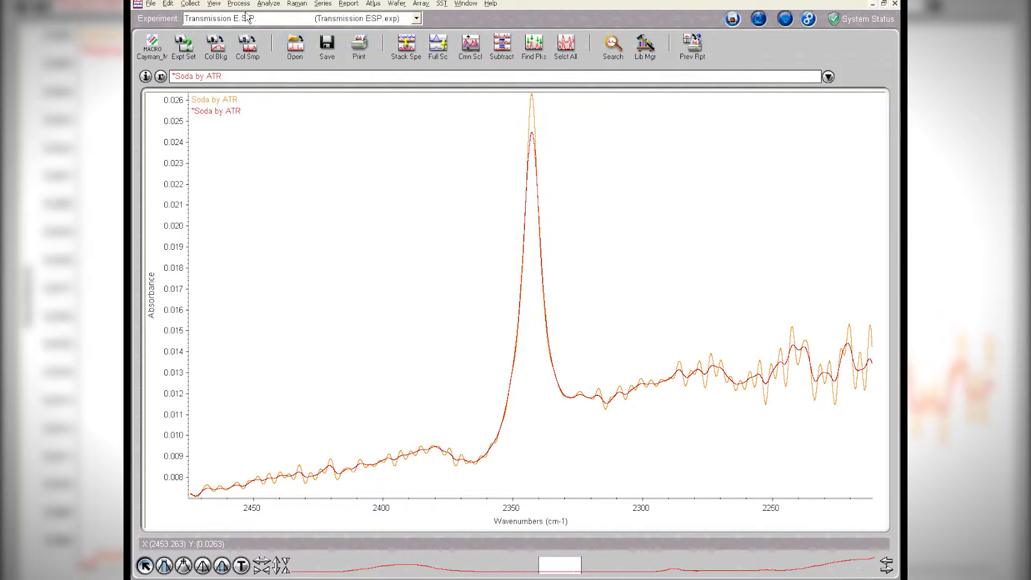
# Step: Reprocess Soda by ATR with Blackman-Harris apodization and overlay it as a third trace
pyautogui.click(238, 4)
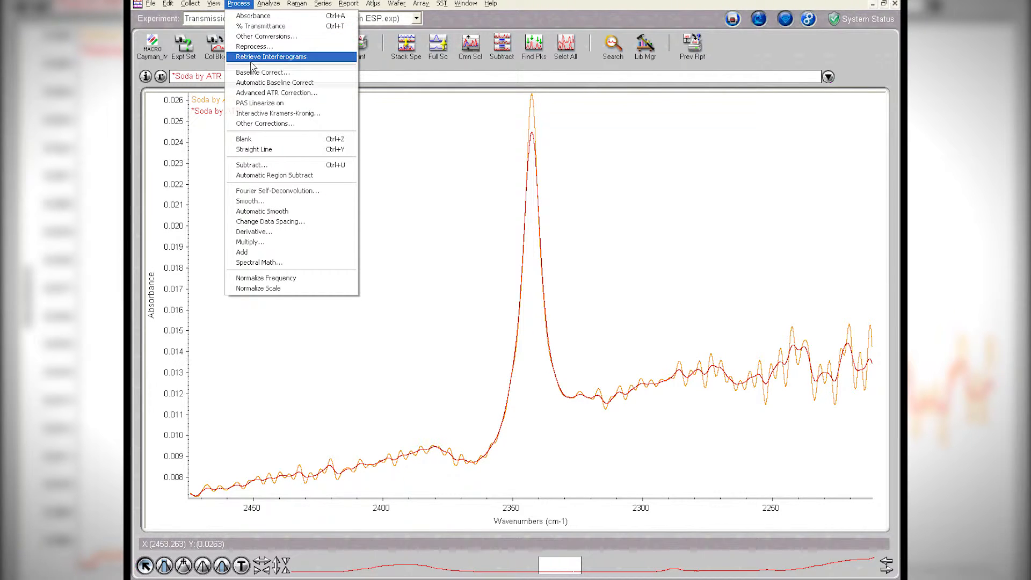
pyautogui.click(255, 46)
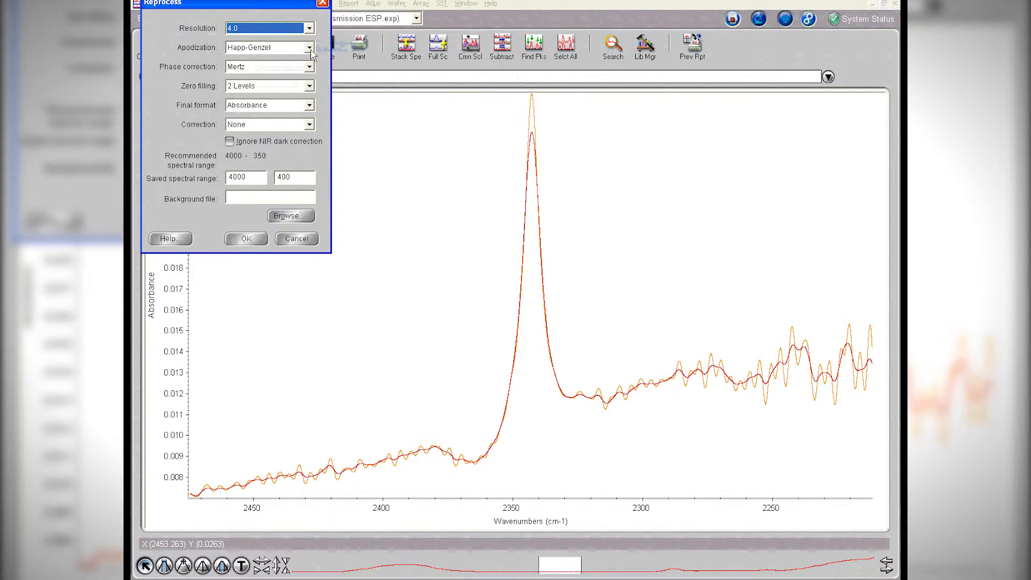
pyautogui.click(309, 47)
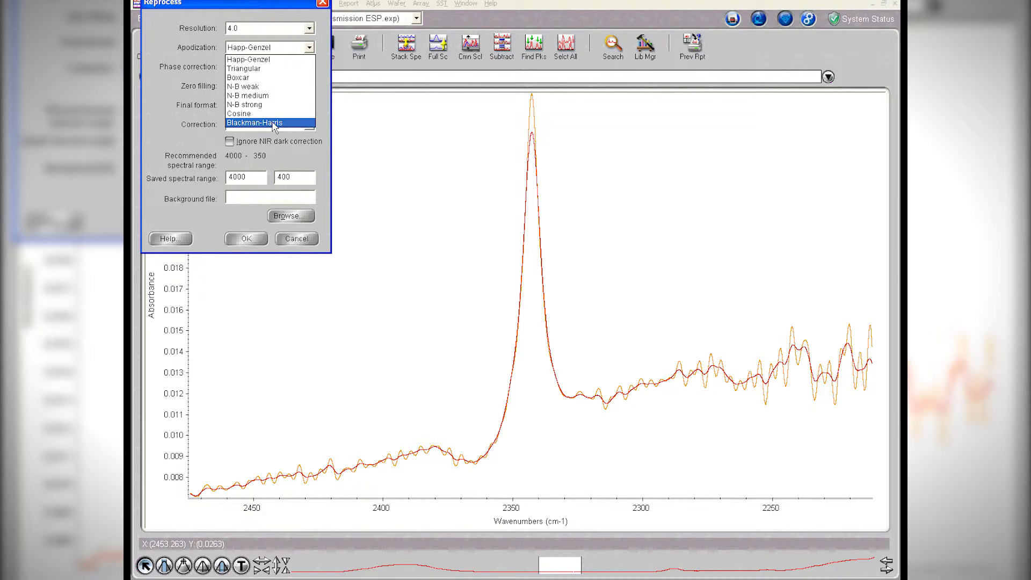
pyautogui.click(254, 123)
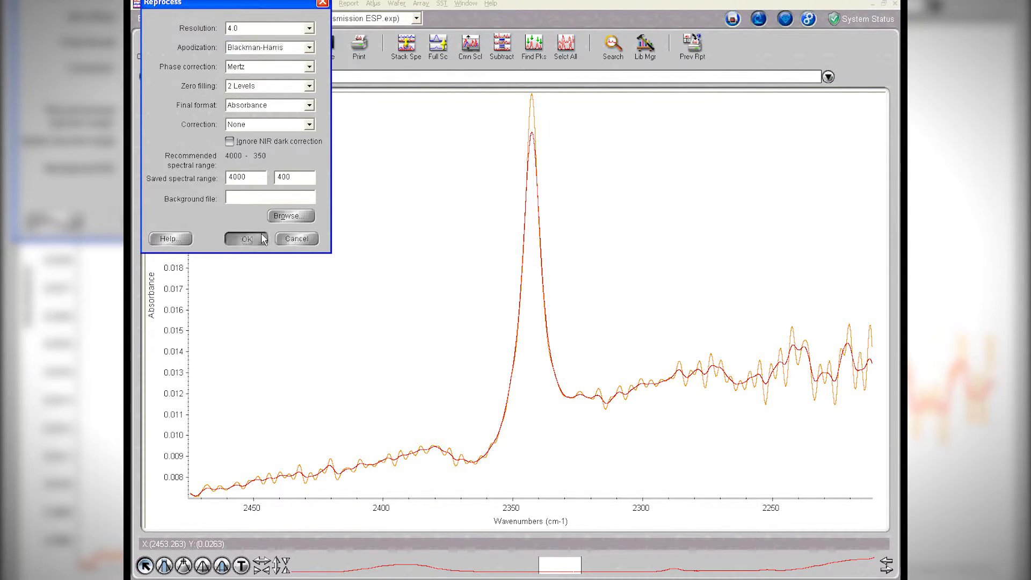
pyautogui.click(246, 238)
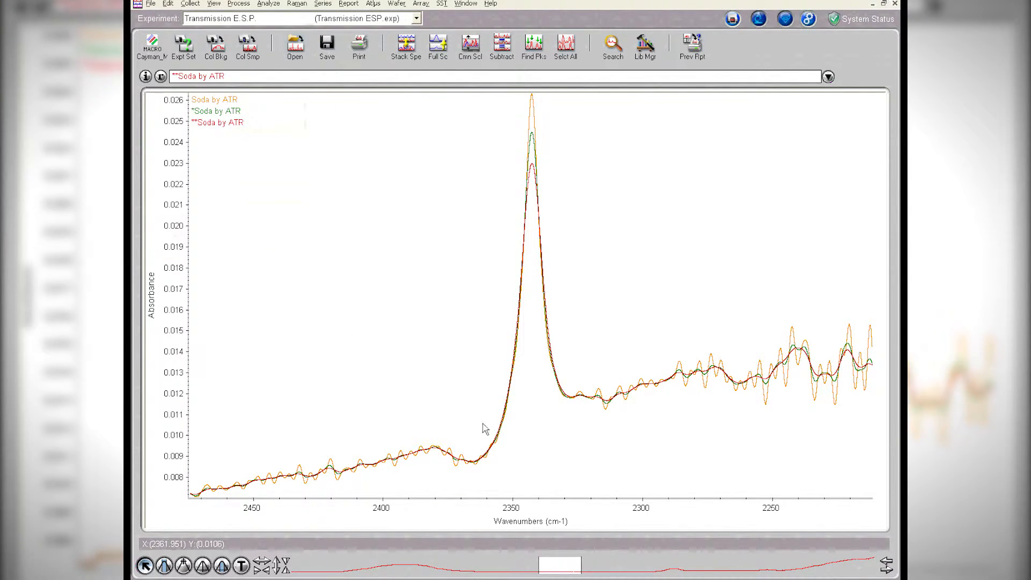
pyautogui.moveTo(526, 167)
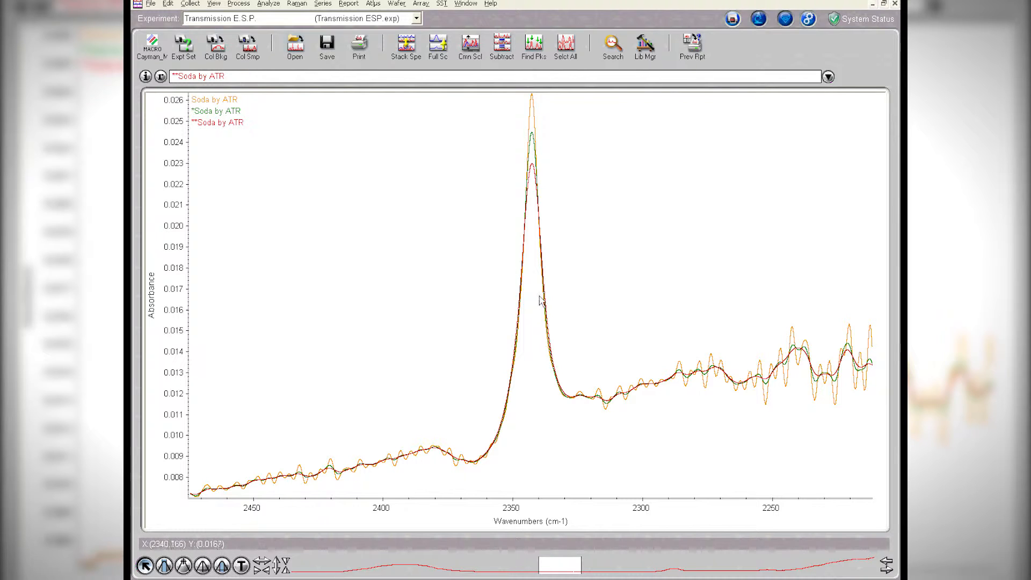
pyautogui.moveTo(418, 451)
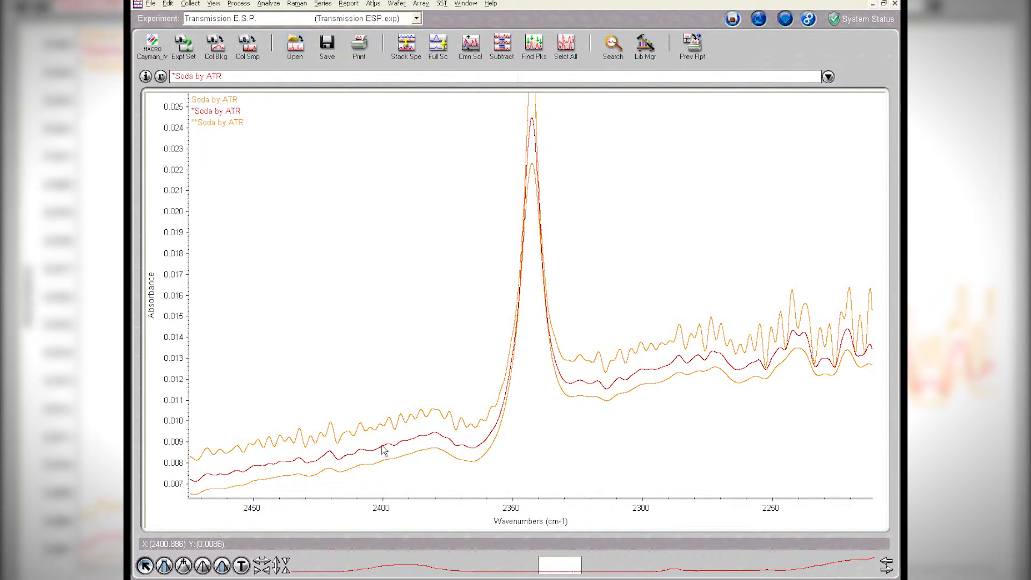
pyautogui.moveTo(261, 457)
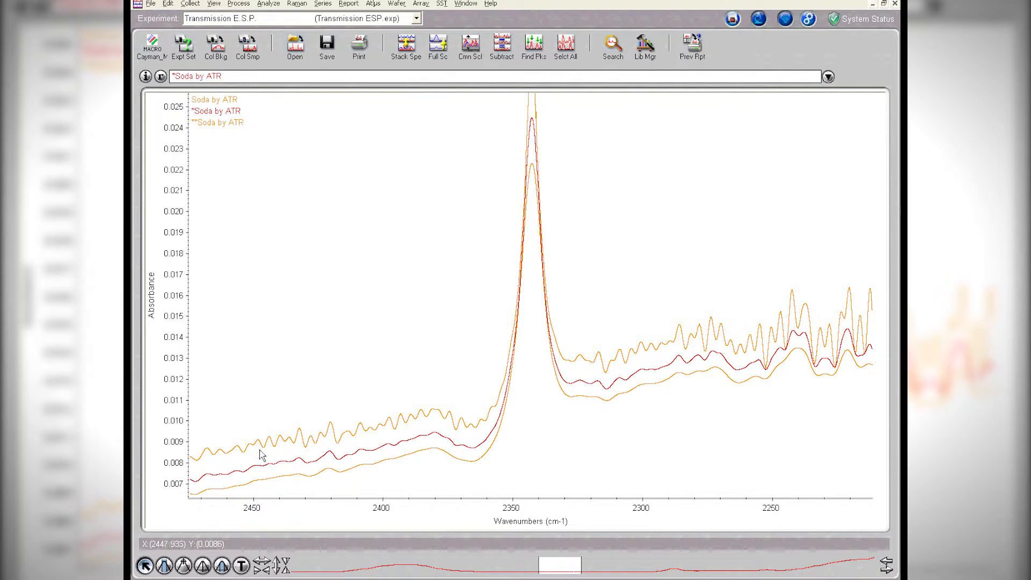
pyautogui.moveTo(465, 421)
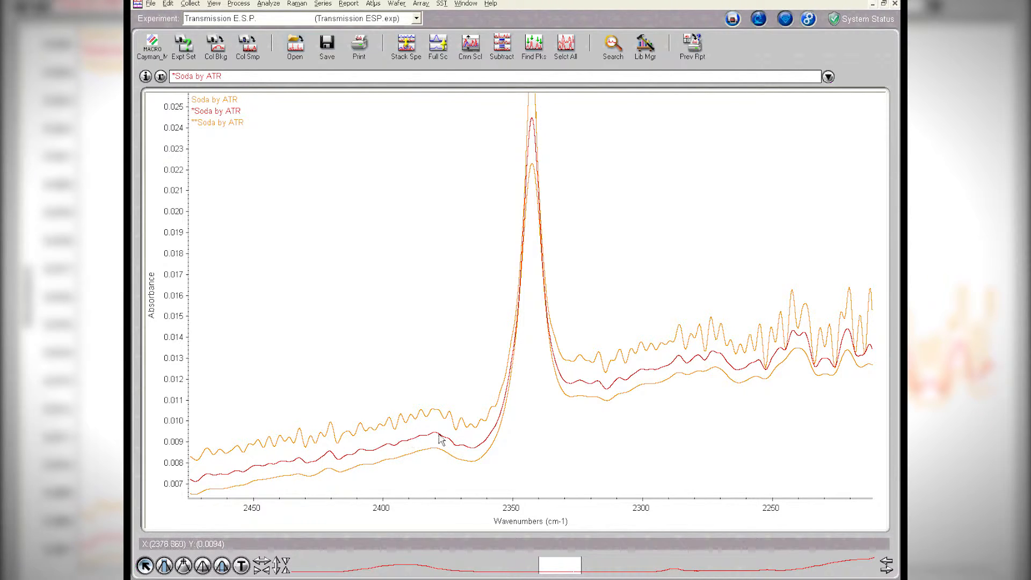
pyautogui.moveTo(442, 460)
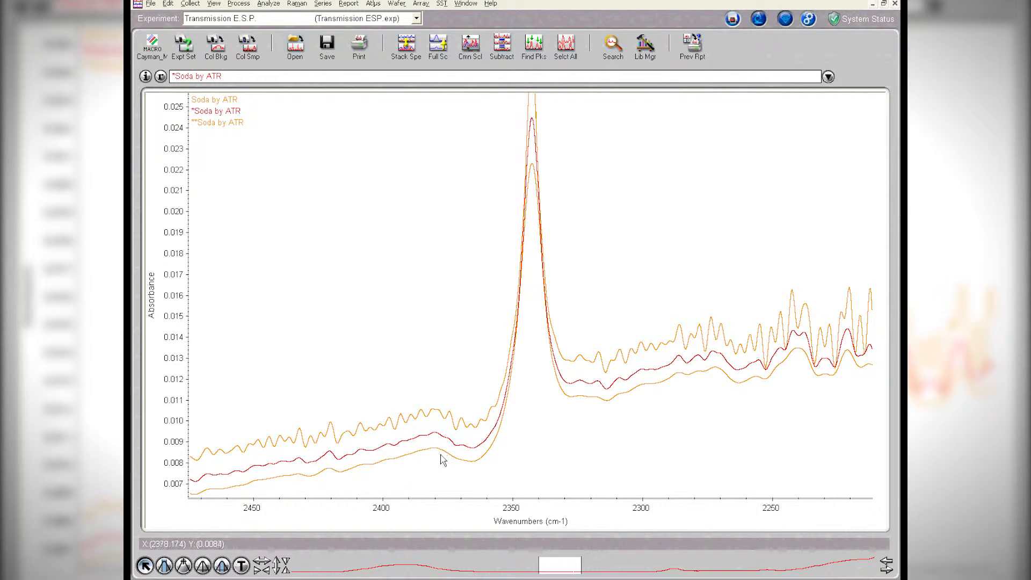
pyautogui.moveTo(796, 108)
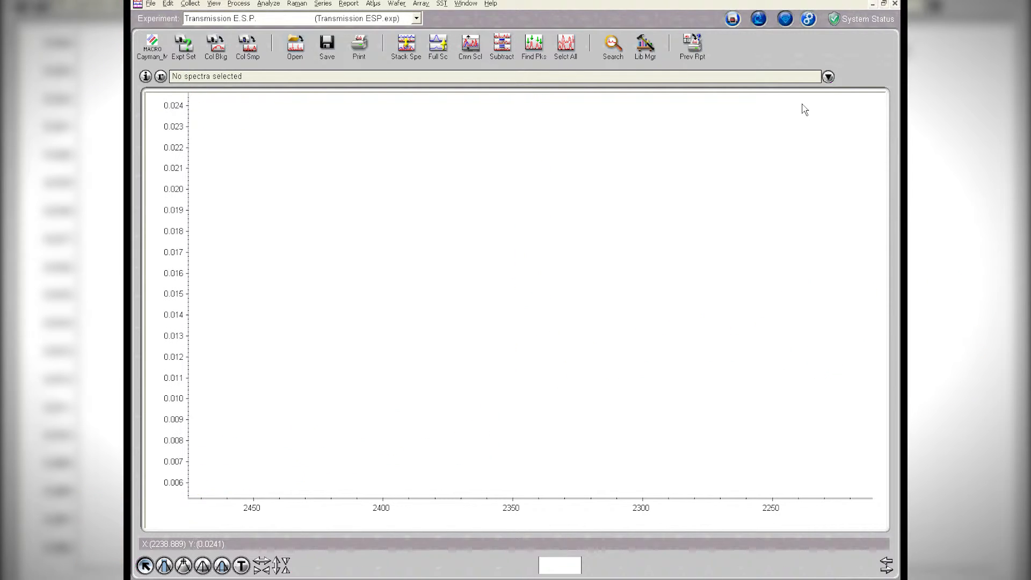
# Step: Show the CO Cell spectrum at full scale and zoom onto the single line near 2186.6 cm-1
pyautogui.click(827, 76)
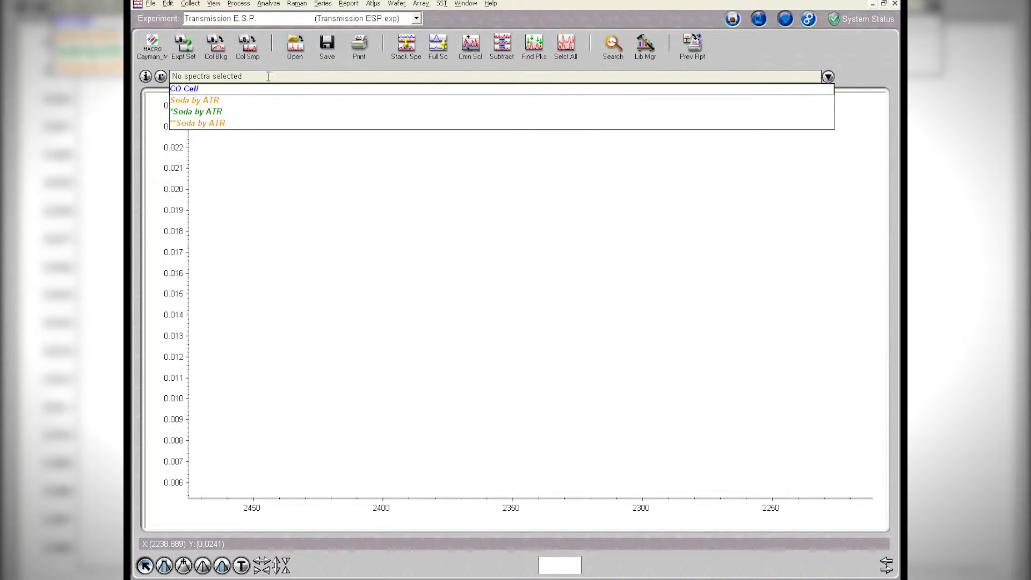
pyautogui.click(184, 88)
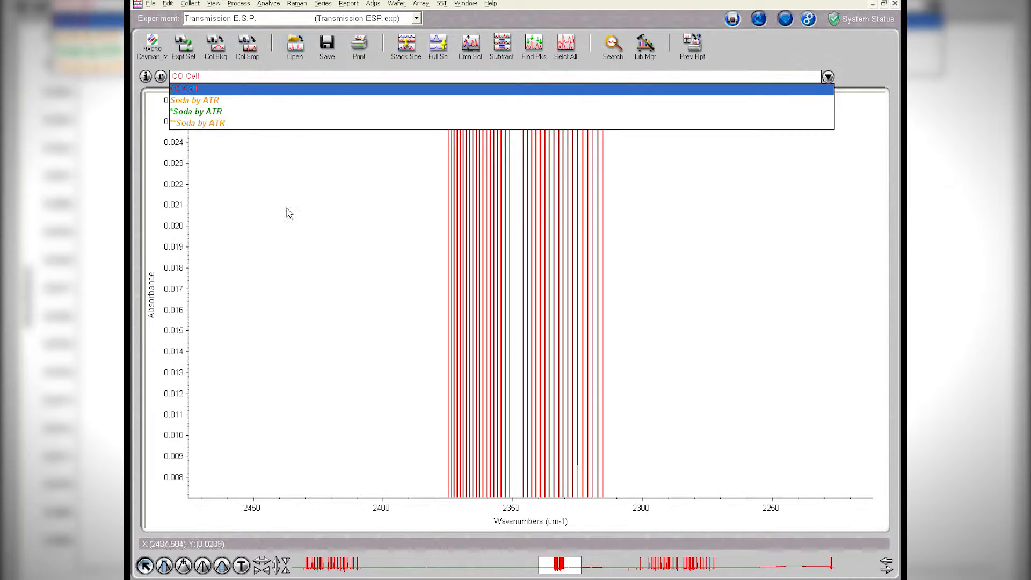
pyautogui.click(183, 89)
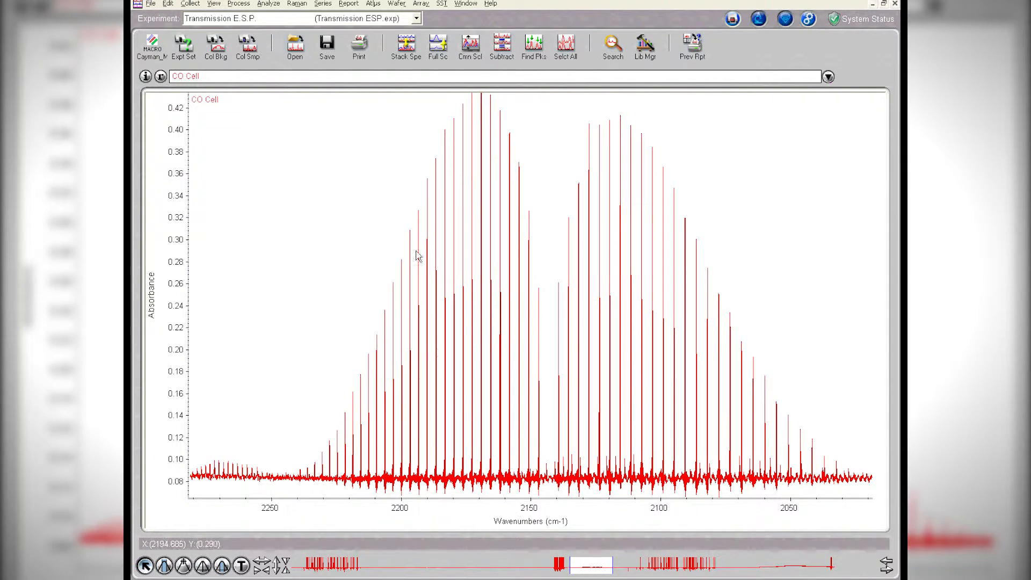
pyautogui.moveTo(423, 145); pyautogui.dragTo(447, 460)
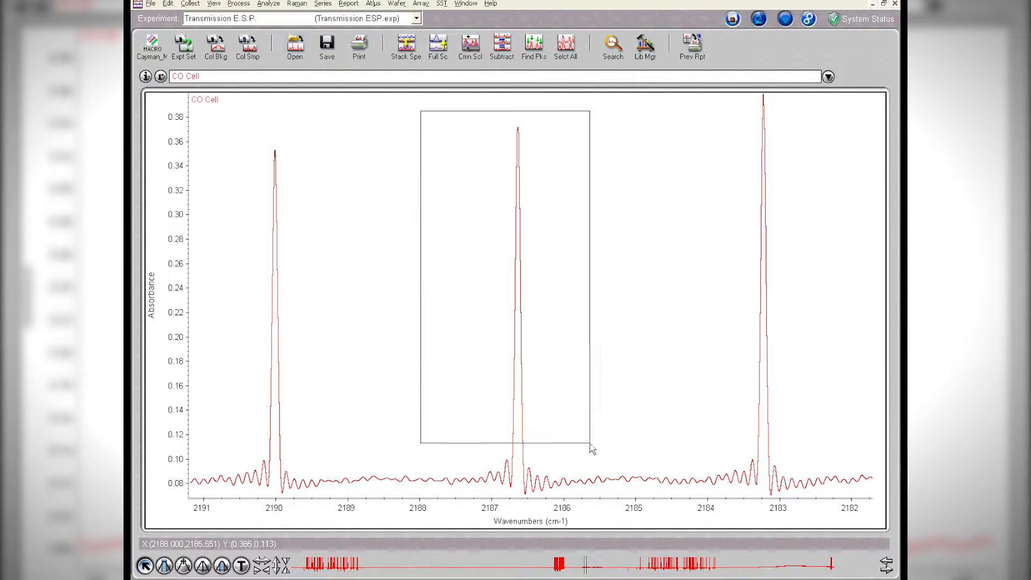
pyautogui.moveTo(420, 109); pyautogui.dragTo(590, 449)
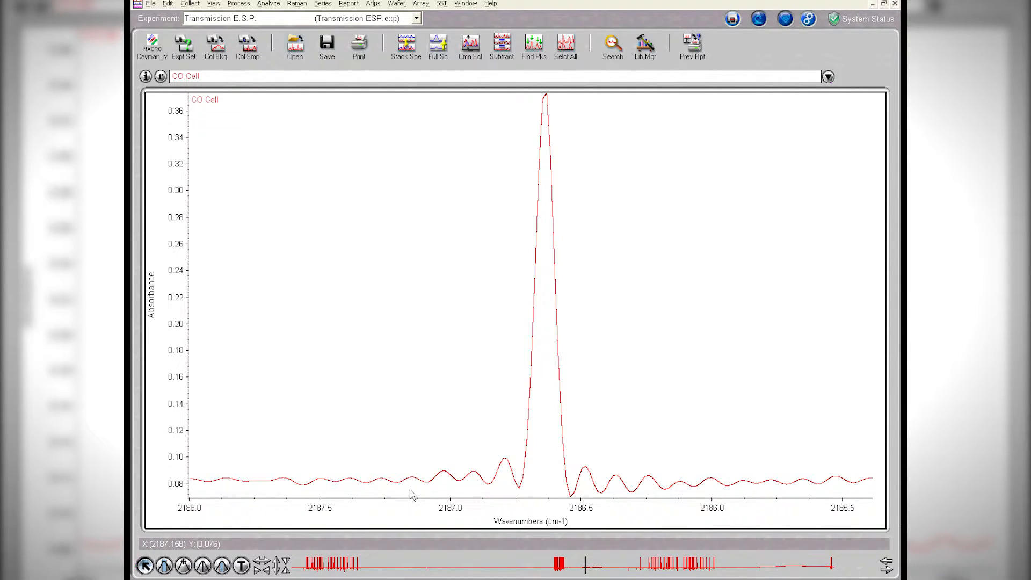
pyautogui.moveTo(604, 487)
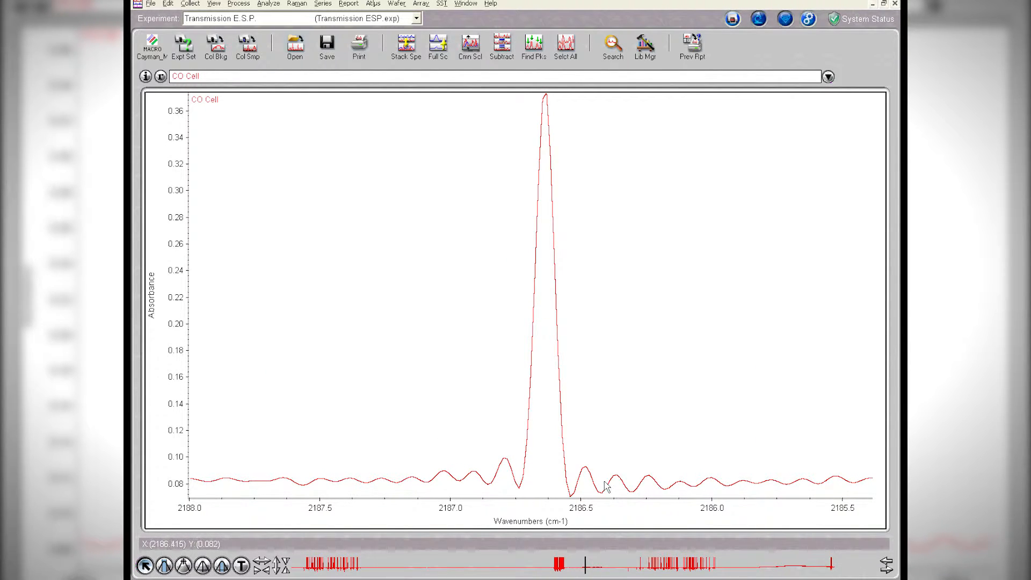
# Step: In the CO Cell Reprocess settings, switch apodization from Boxcar to Happ-Genzel at 0.125 resolution
pyautogui.click(238, 3)
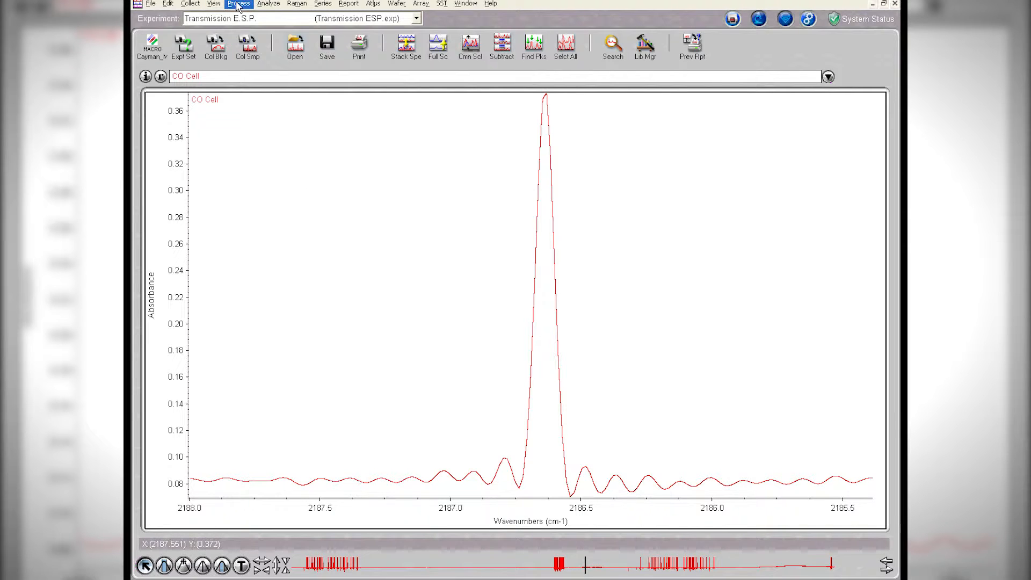
pyautogui.click(238, 3)
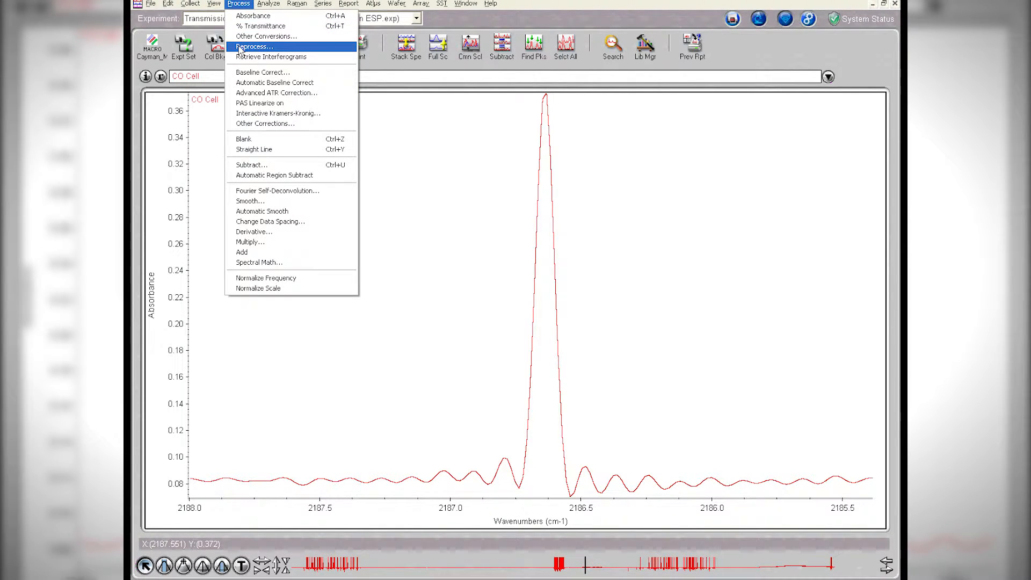
pyautogui.click(253, 47)
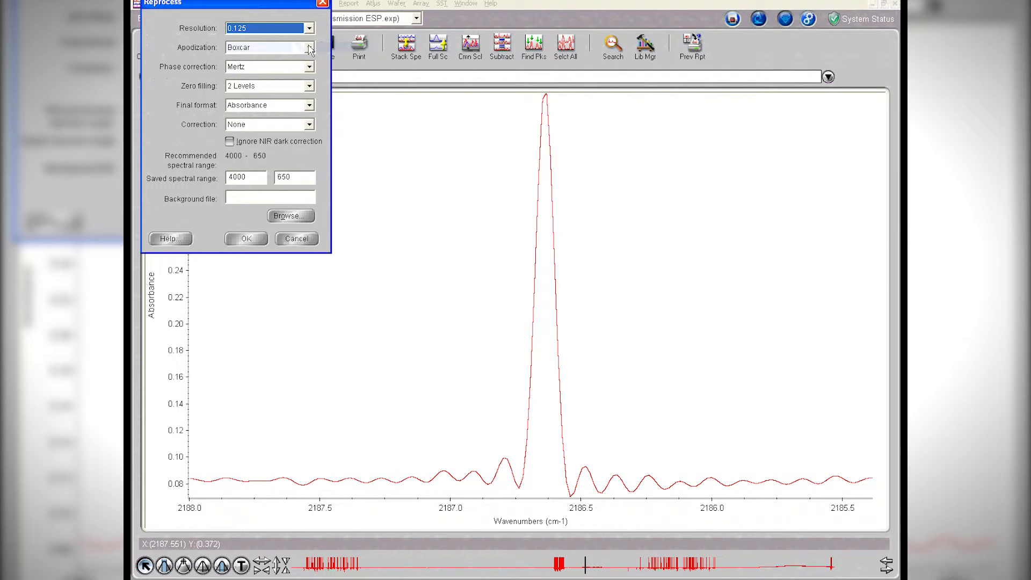
pyautogui.click(308, 46)
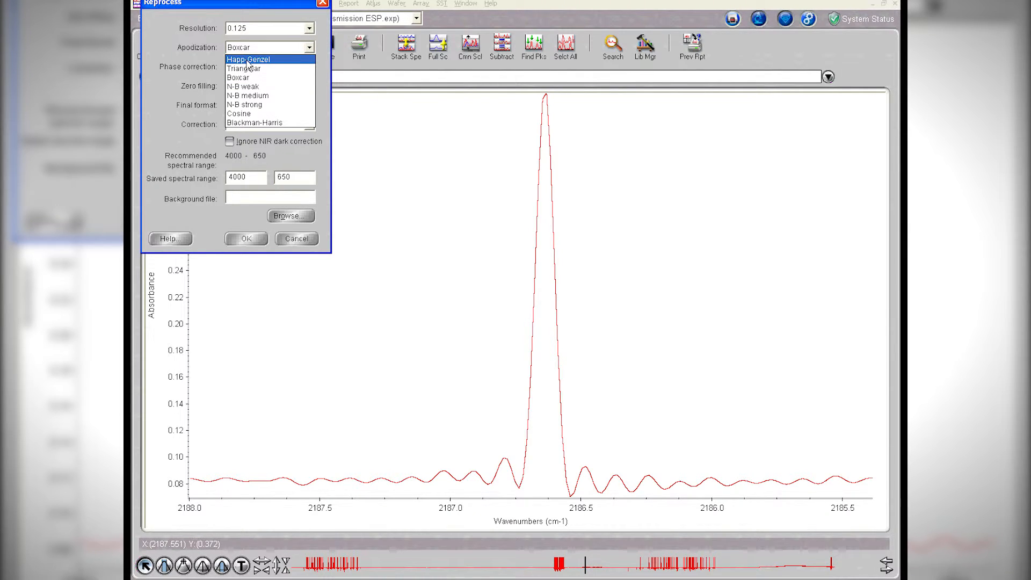
pyautogui.click(248, 58)
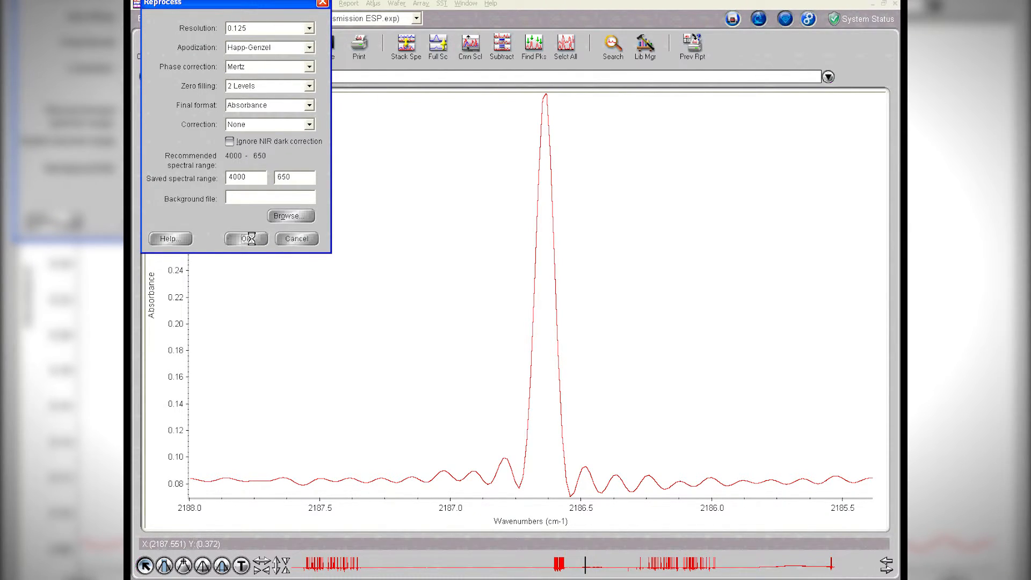
# Step: Confirm reprocessing to overlay the lower, broader Happ-Genzel CO Cell trace on the original
pyautogui.click(245, 238)
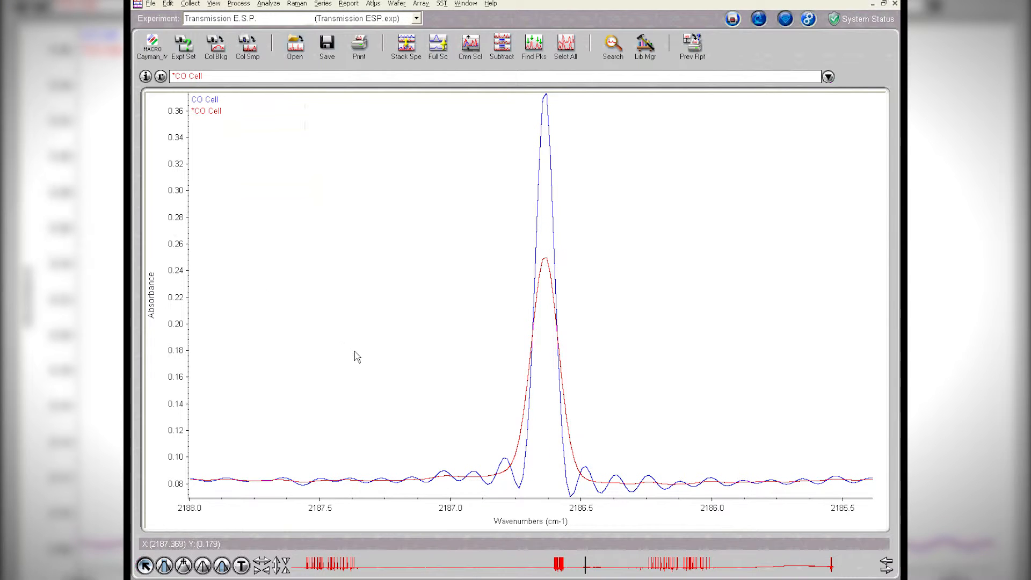
pyautogui.moveTo(532, 393)
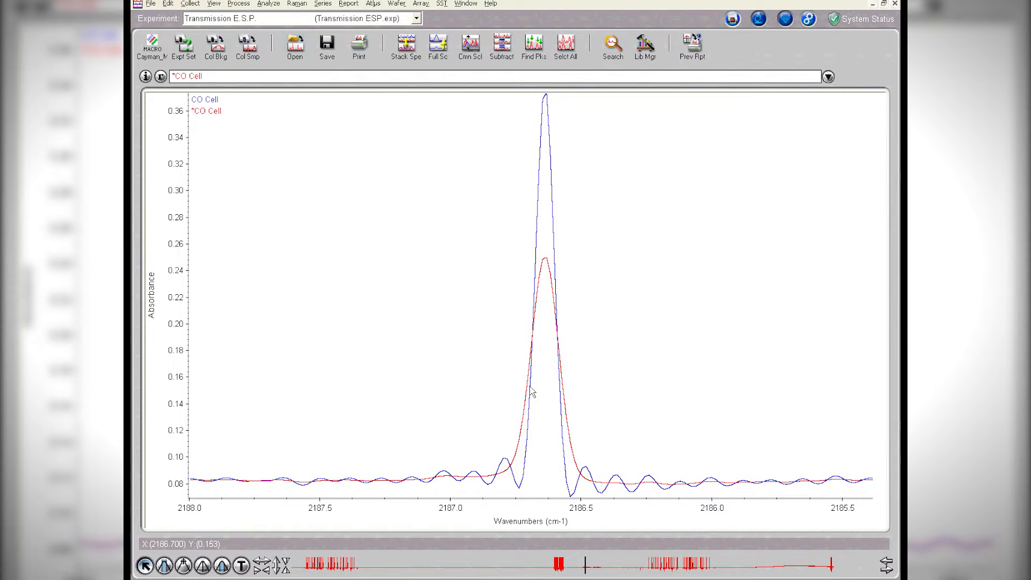
pyautogui.moveTo(515, 470)
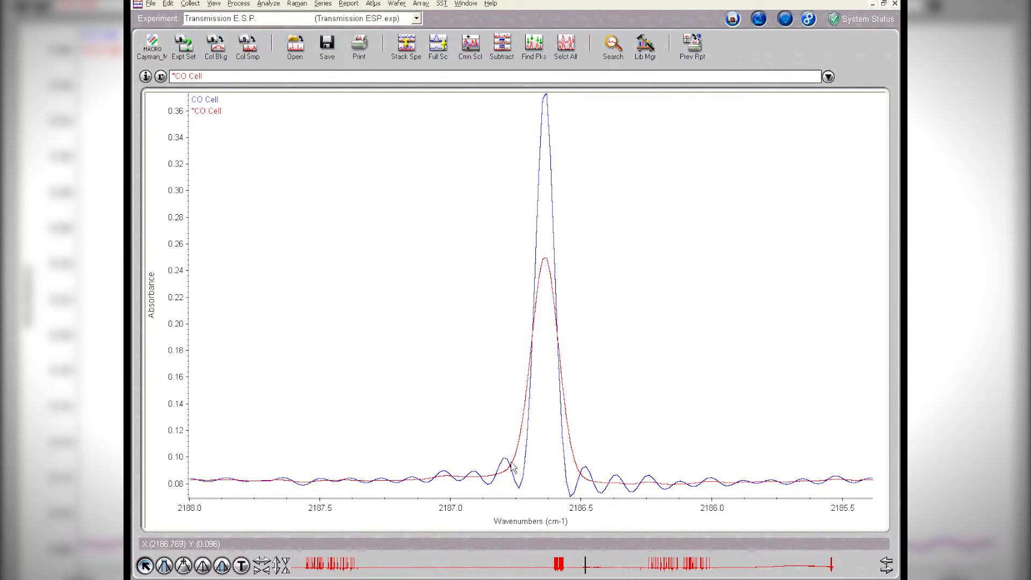
pyautogui.moveTo(442, 478)
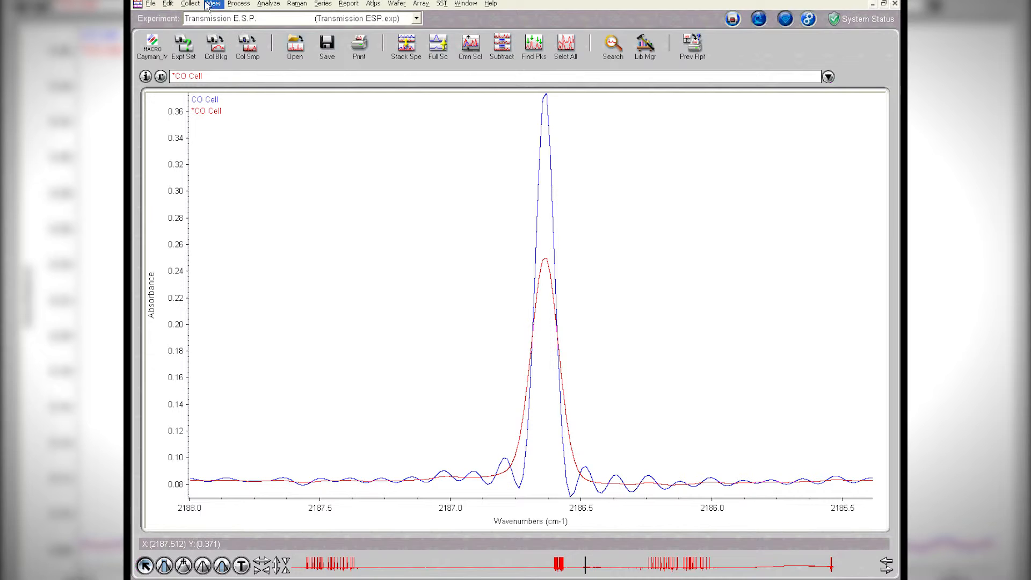
# Step: Reprocess CO Cell again with Blackman-Harris apodization and confirm
pyautogui.click(239, 3)
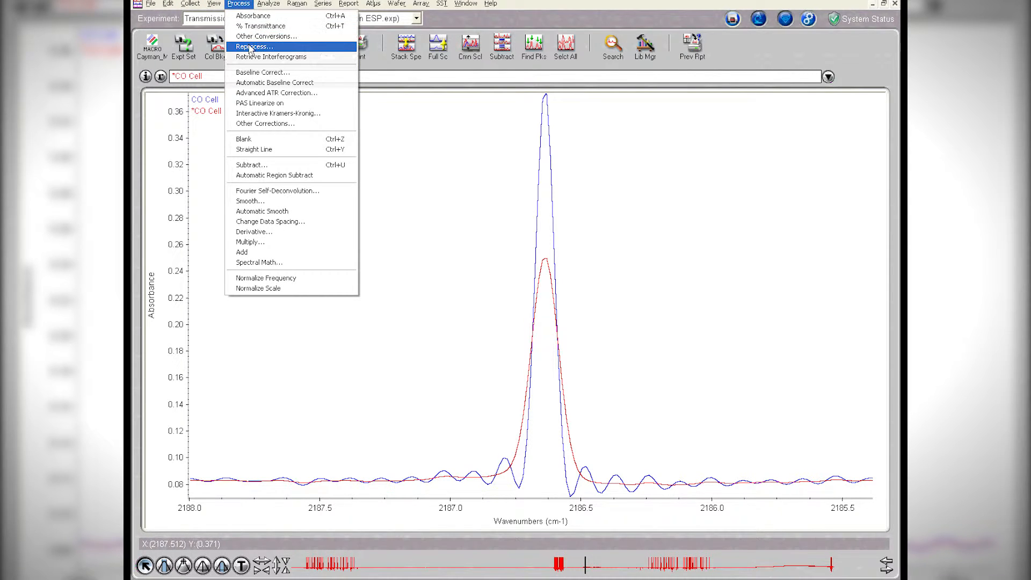
pyautogui.click(253, 46)
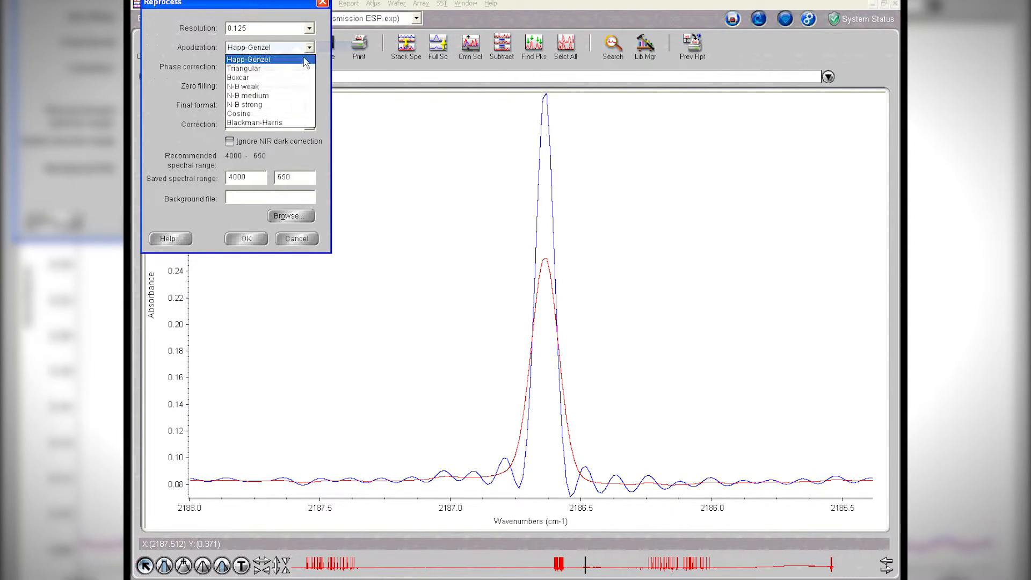
pyautogui.click(255, 123)
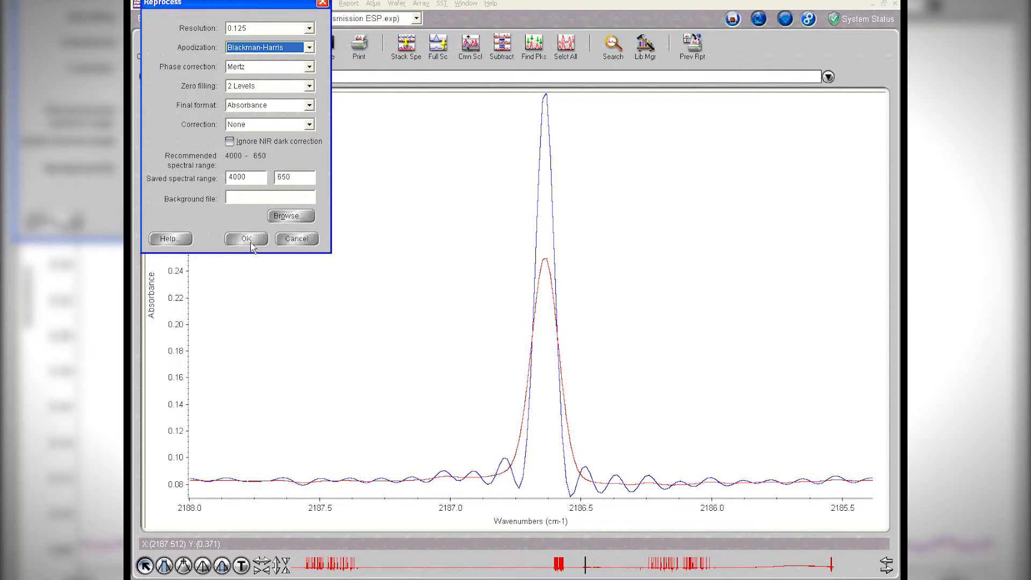
pyautogui.click(245, 238)
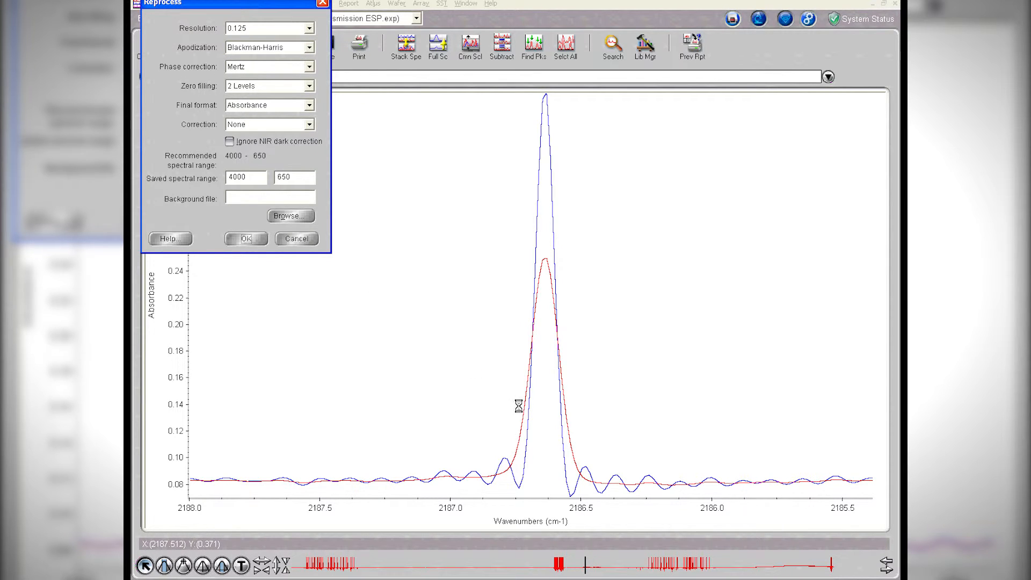
# Step: Let the Blackman-Harris CO Cell trace load as the third, broadest peak in the overlay
pyautogui.click(245, 238)
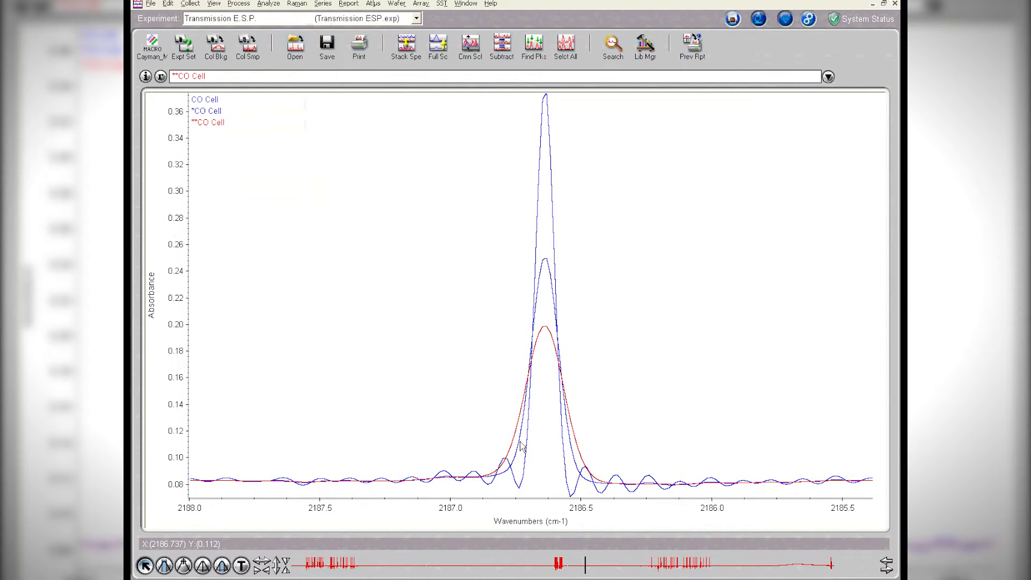
pyautogui.moveTo(547, 230)
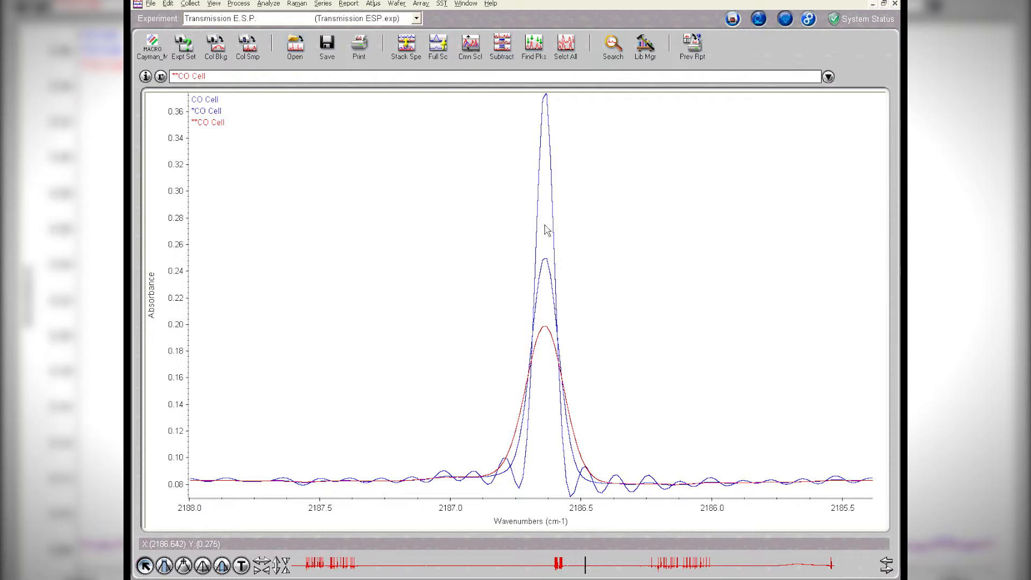
pyautogui.moveTo(505, 223)
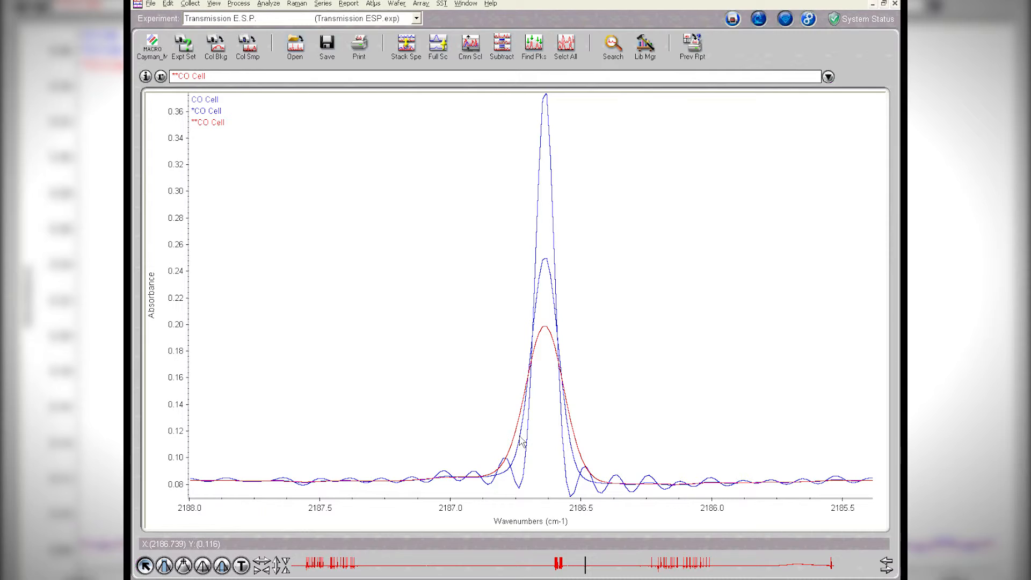
pyautogui.moveTo(464, 292)
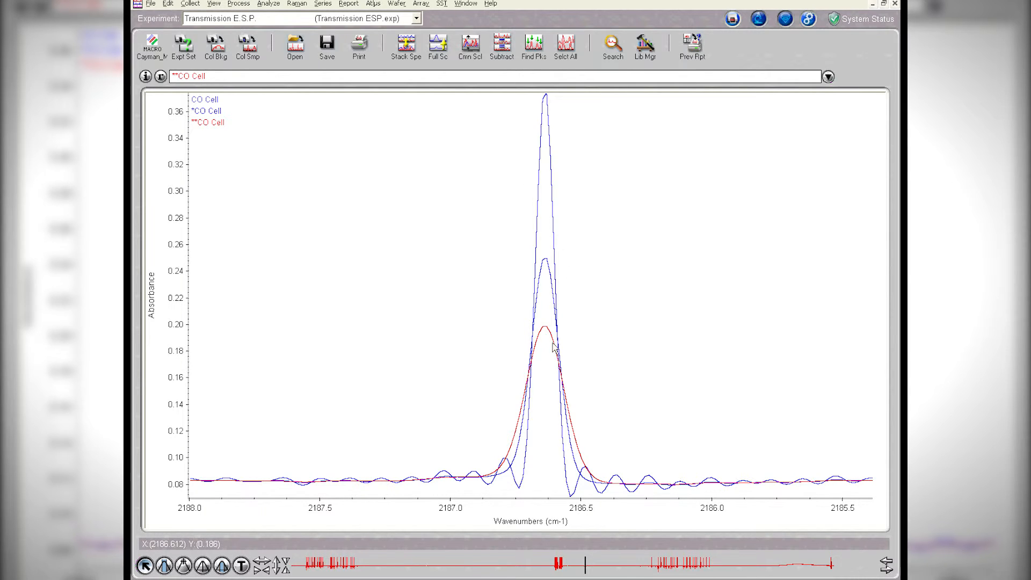
pyautogui.moveTo(566, 411)
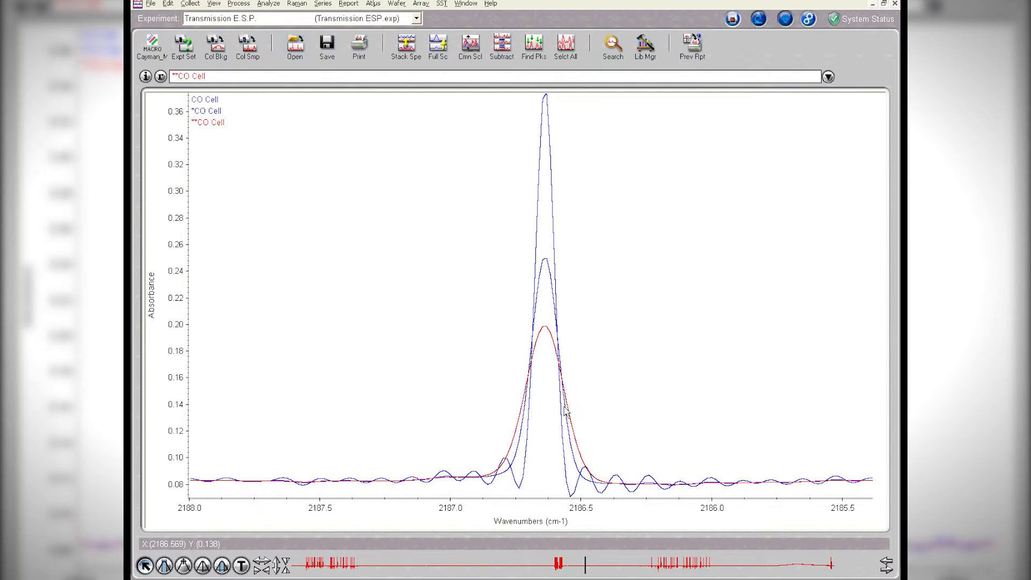
pyautogui.moveTo(532, 394)
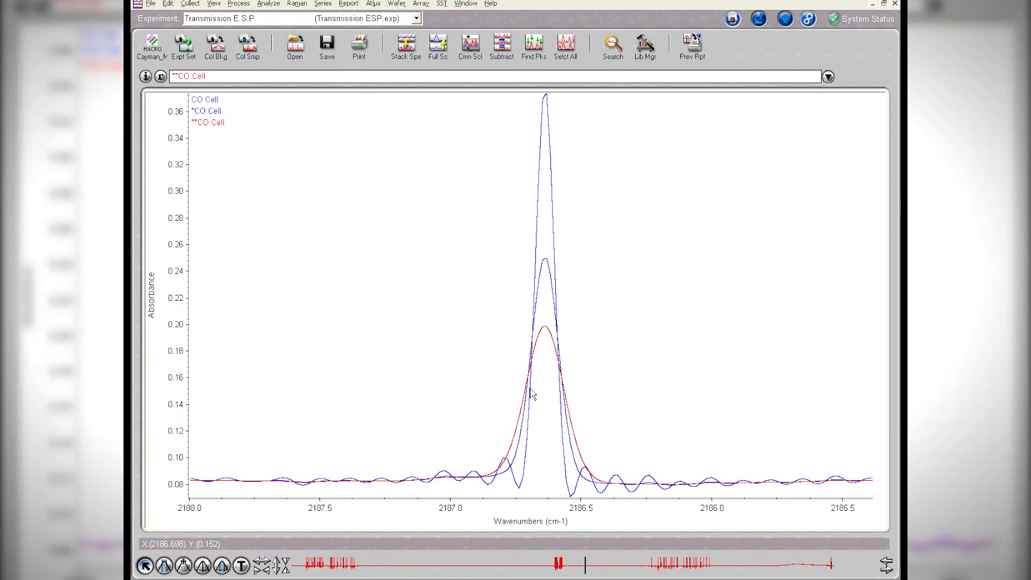
pyautogui.moveTo(519, 372)
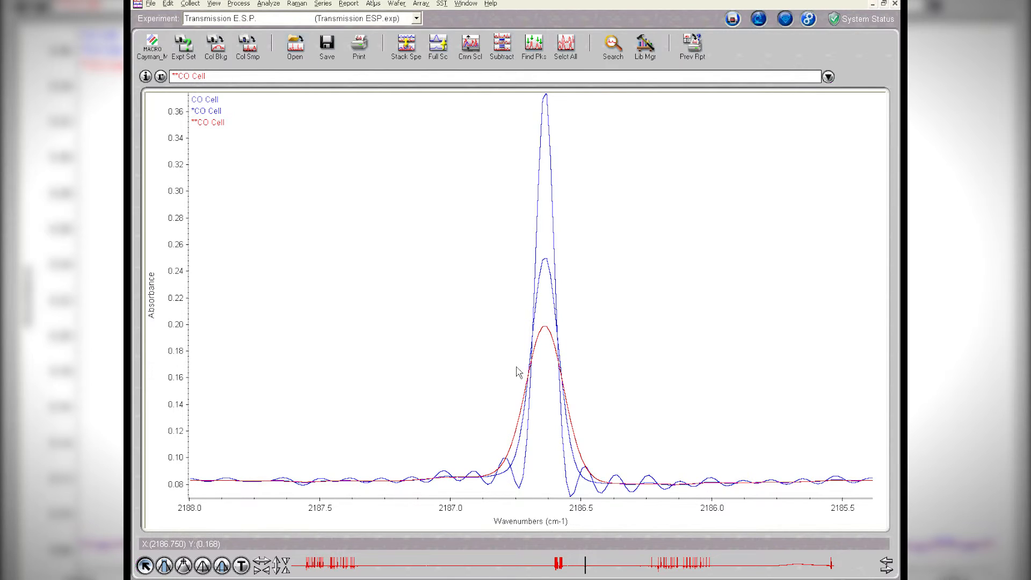
pyautogui.moveTo(496, 272)
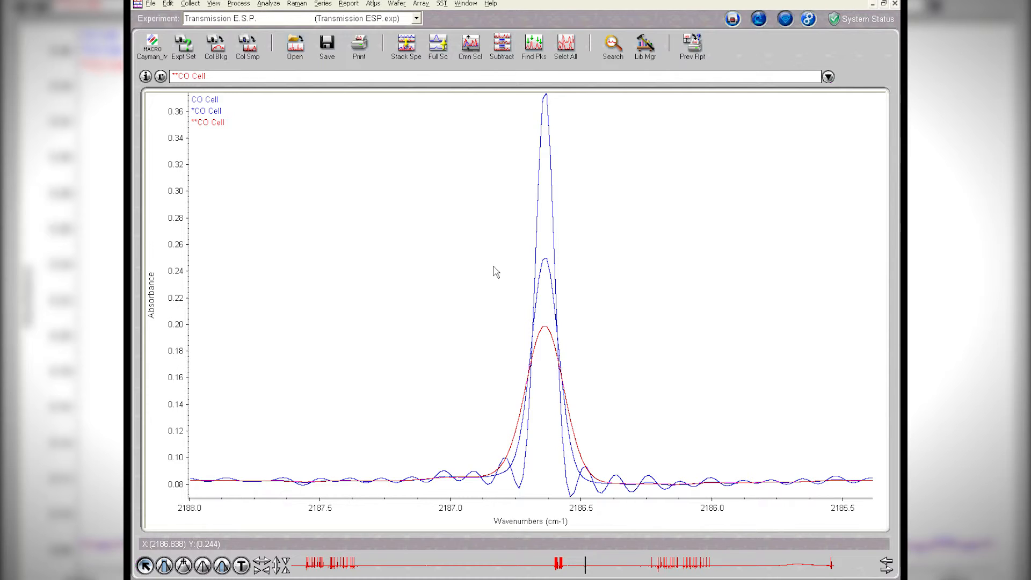
pyautogui.moveTo(540, 245)
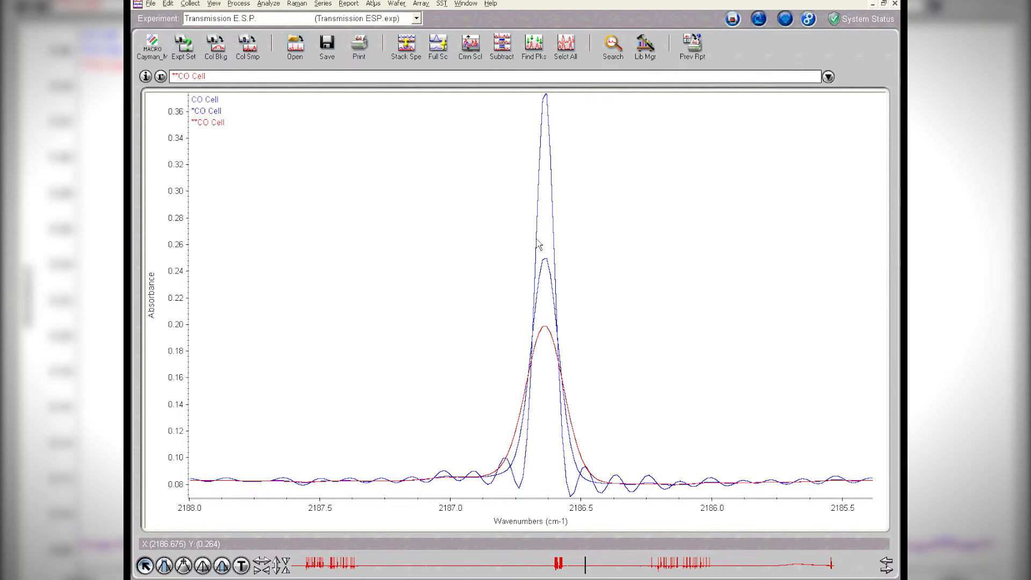
pyautogui.moveTo(550, 248)
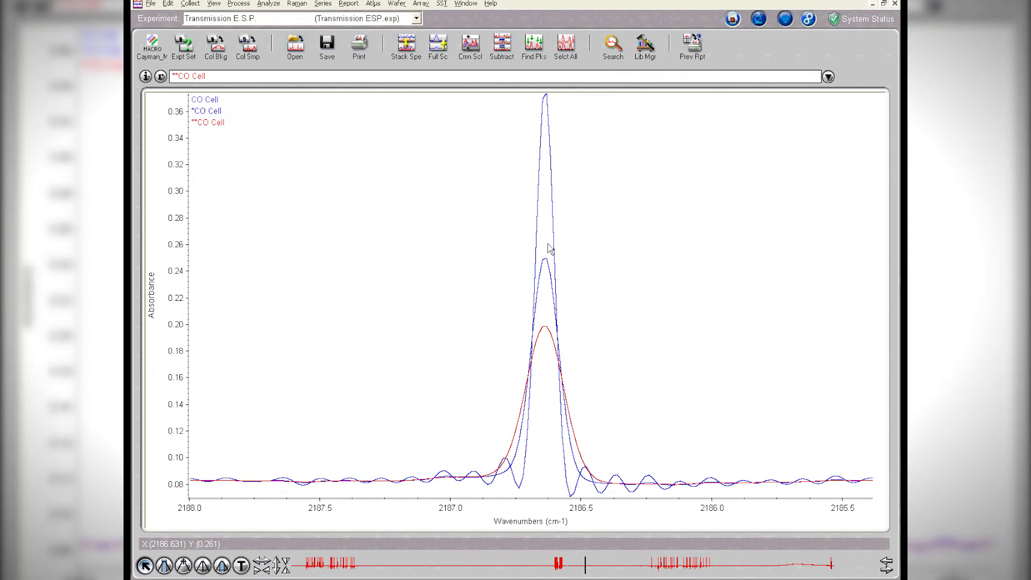
pyautogui.moveTo(585, 423)
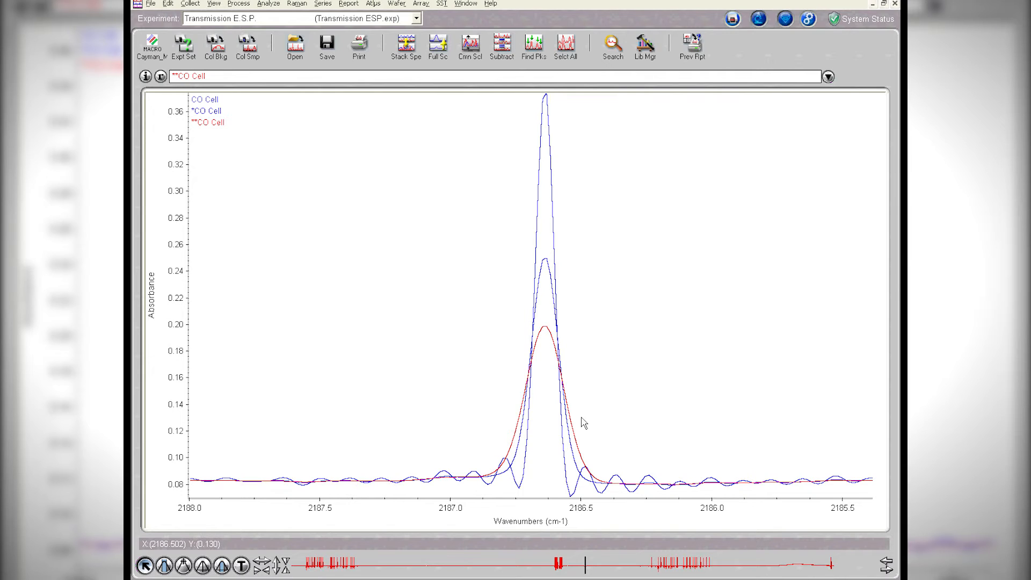
pyautogui.moveTo(545, 288)
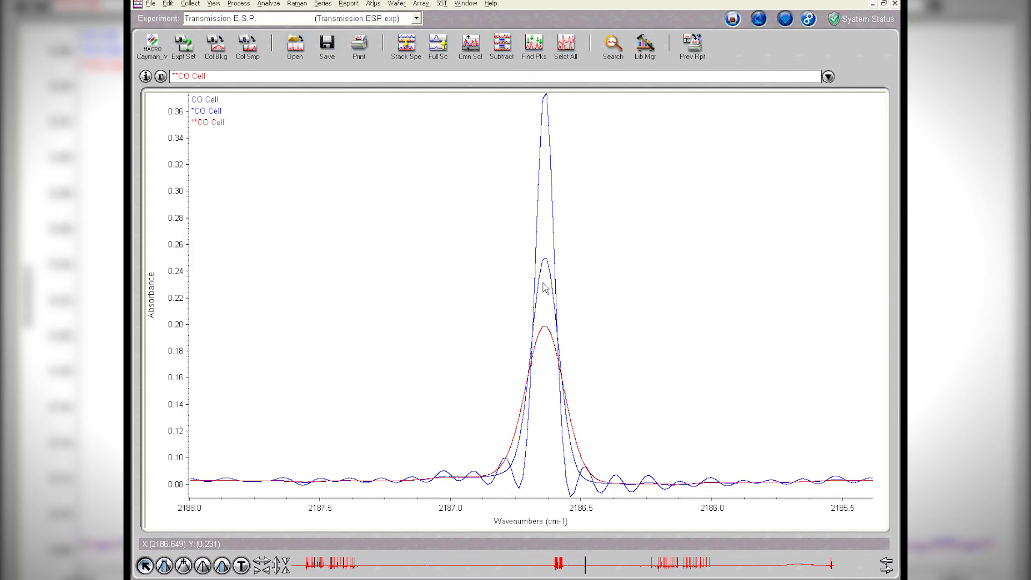
pyautogui.moveTo(549, 272)
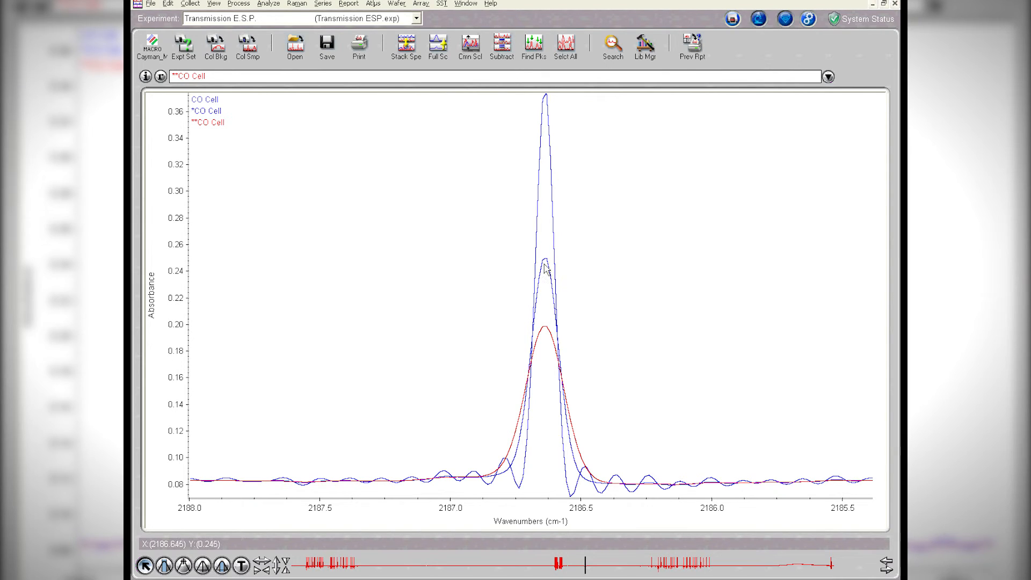
pyautogui.moveTo(508, 265)
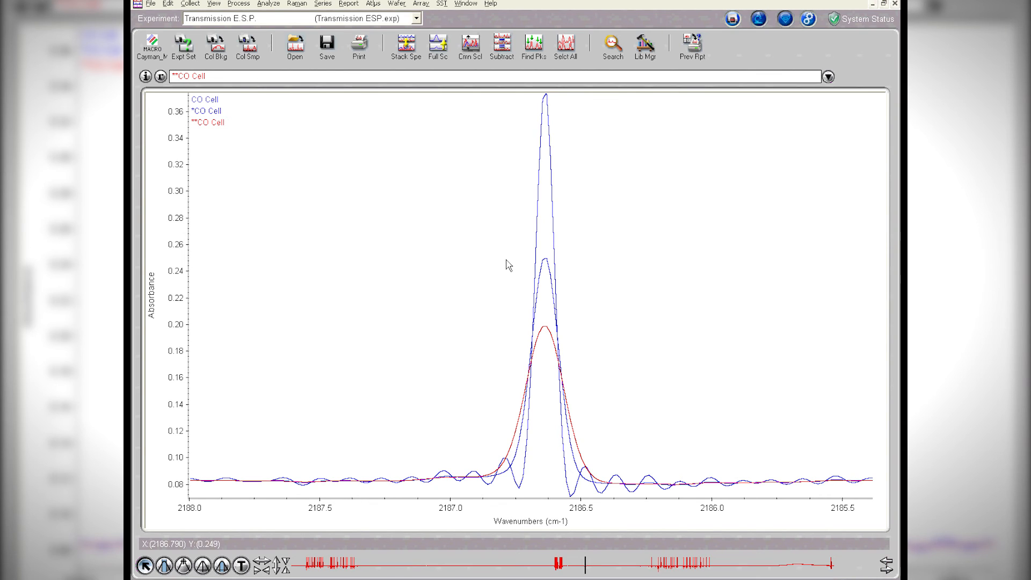
pyautogui.moveTo(473, 261)
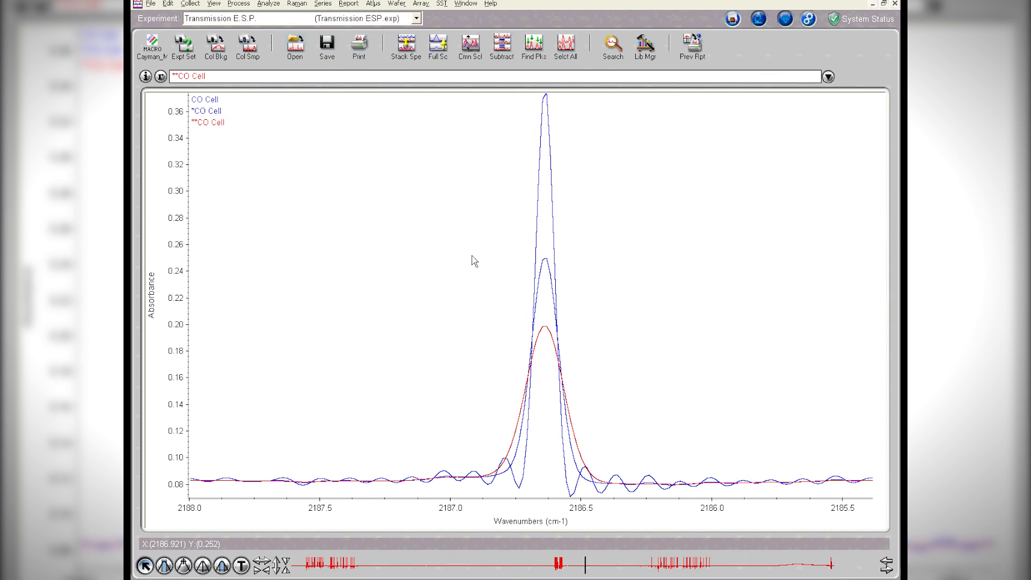